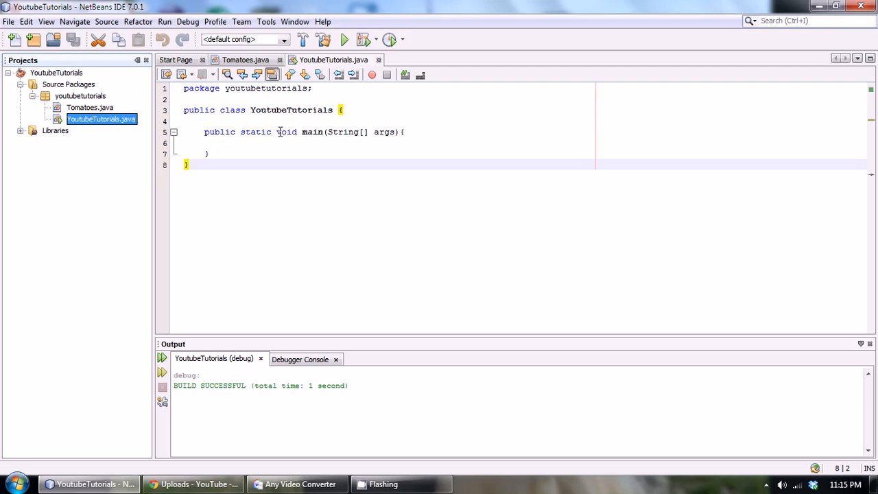
pyautogui.moveTo(61, 236)
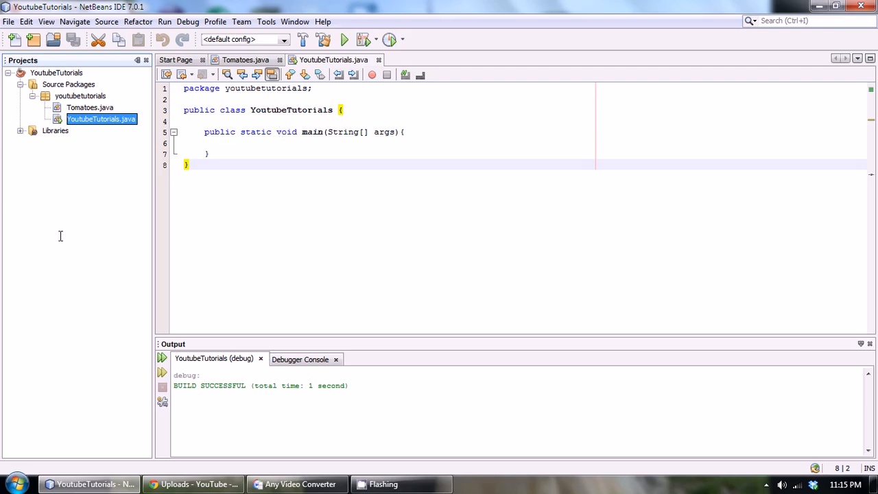
pyautogui.moveTo(345, 374)
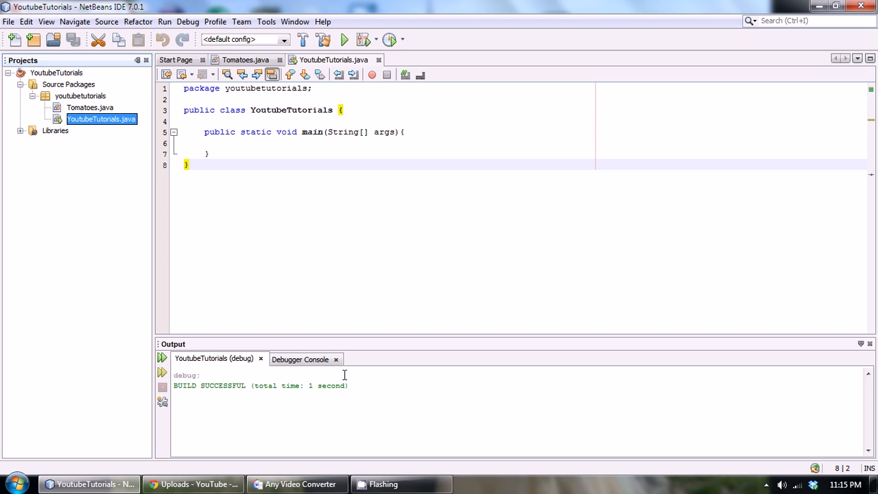
# Start a new Java Interface in the youtubetutorials package and name it Car
pyautogui.click(209, 153)
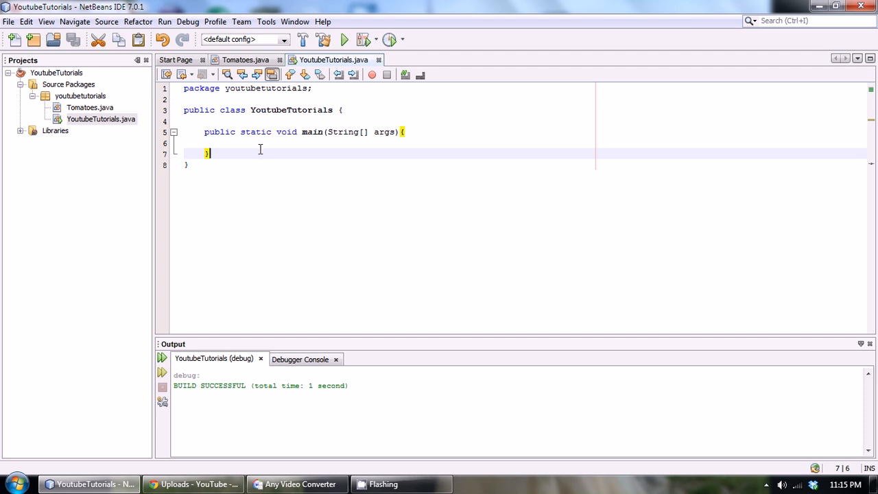
pyautogui.moveTo(88, 96)
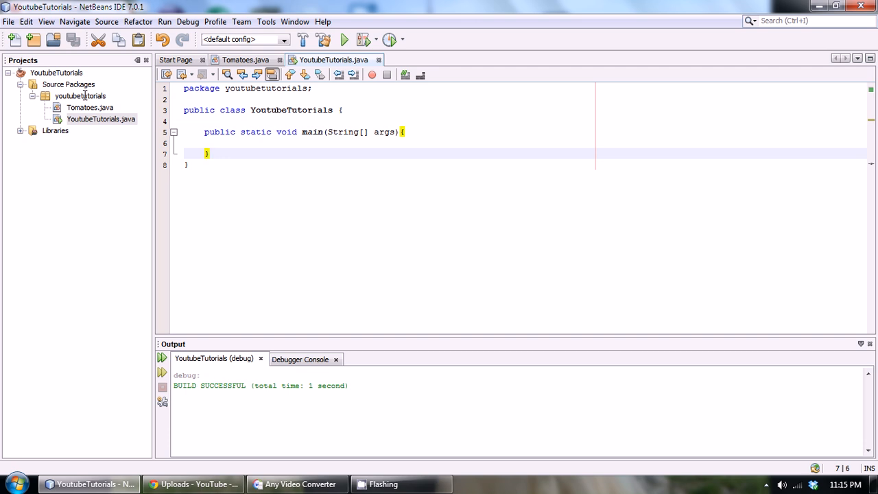
pyautogui.click(80, 96)
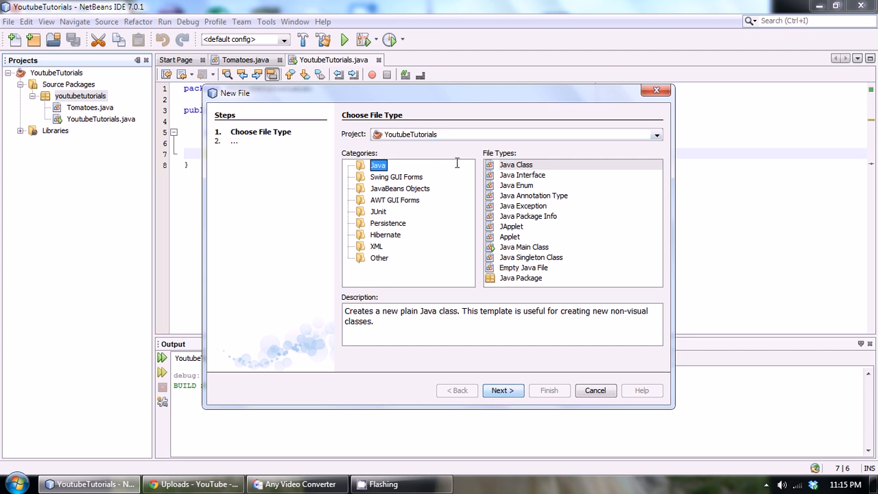
pyautogui.click(521, 176)
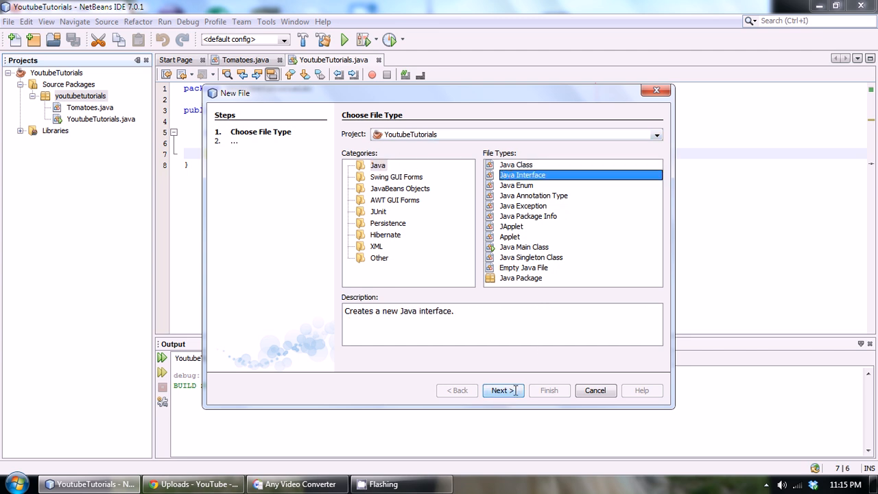
pyautogui.click(502, 390)
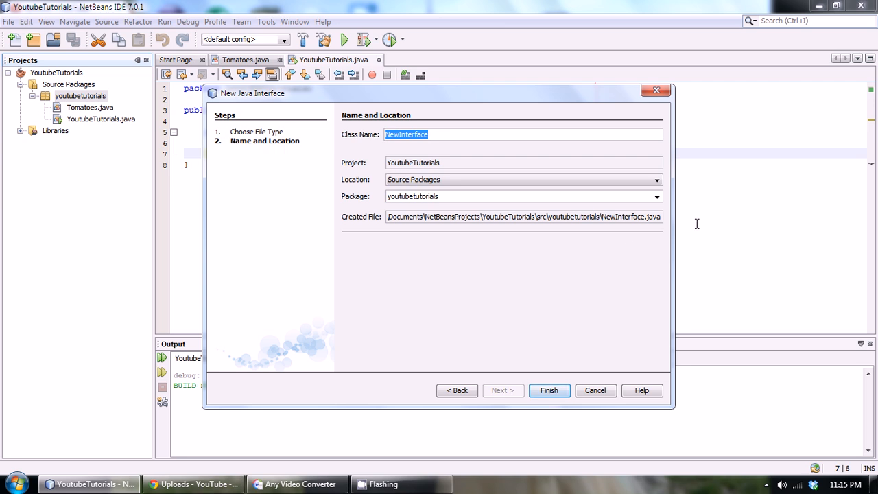
pyautogui.write('Car')
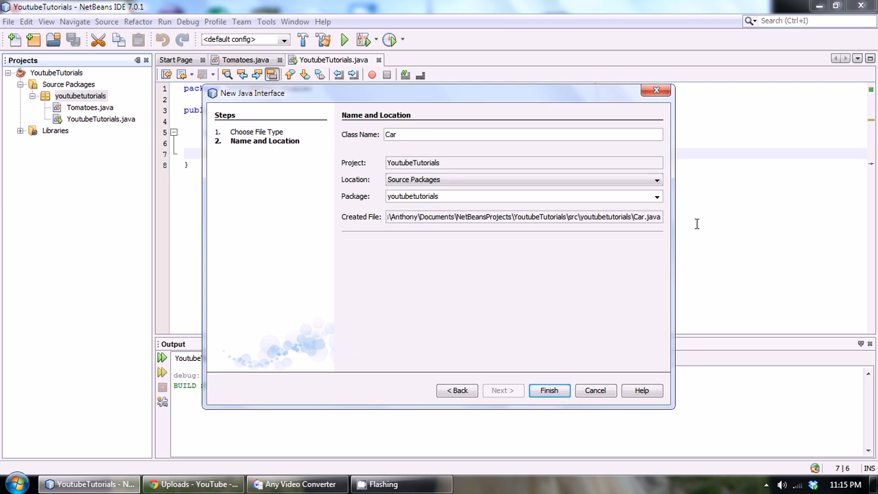
# Finish creating Car.java and highlight the interface keyword in its declaration
pyautogui.click(549, 389)
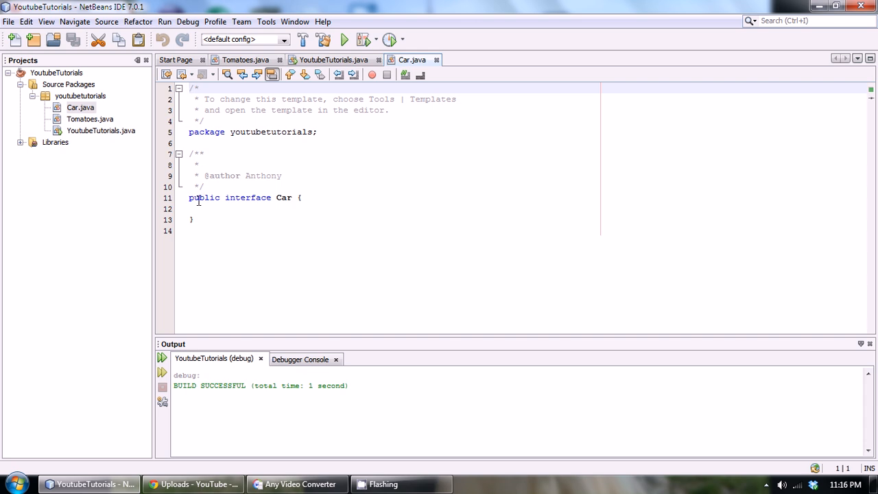
pyautogui.doubleClick(247, 198)
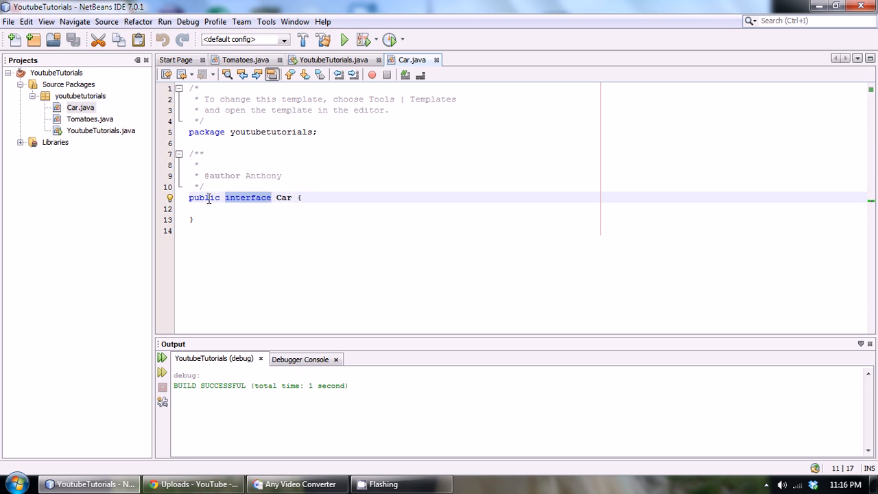
pyautogui.moveTo(337, 198)
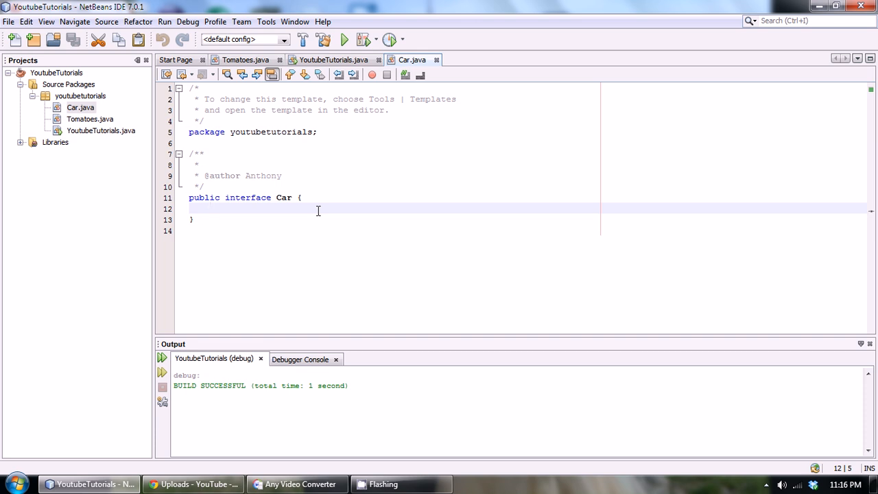
# Write public void topSpeed(); in the Car body, replacing the braces with a semicolon
pyautogui.click(213, 208)
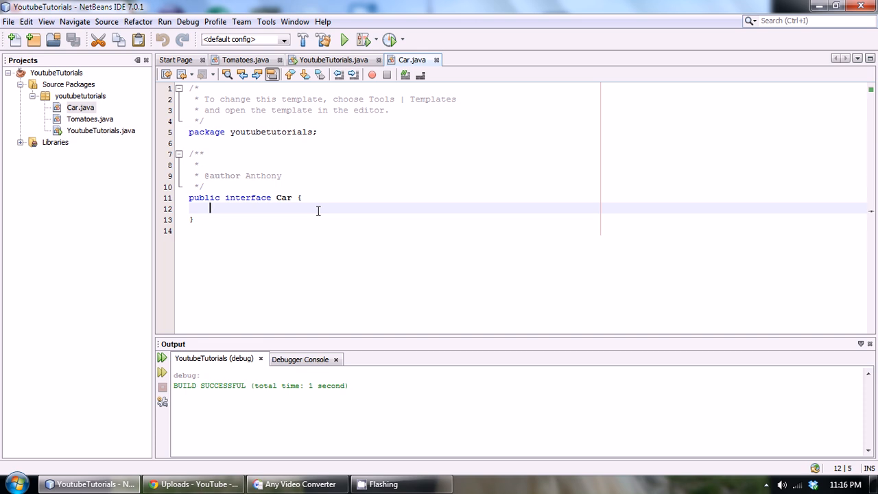
pyautogui.write('public')
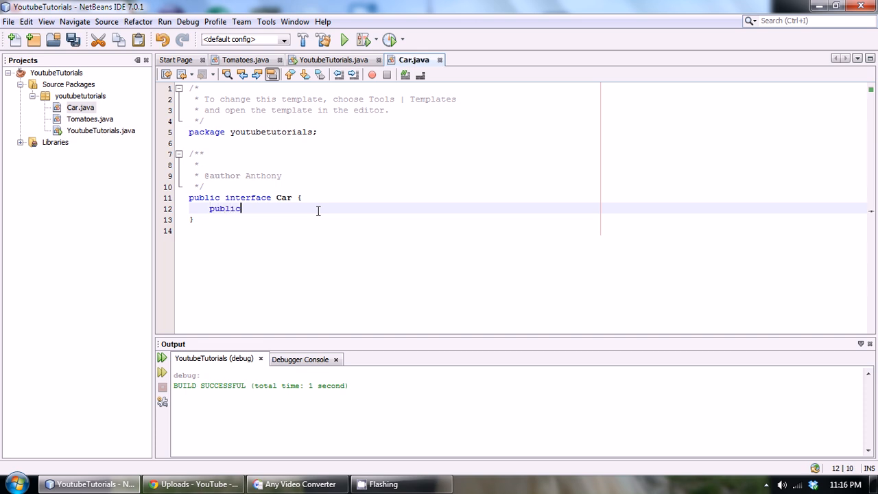
pyautogui.write('void')
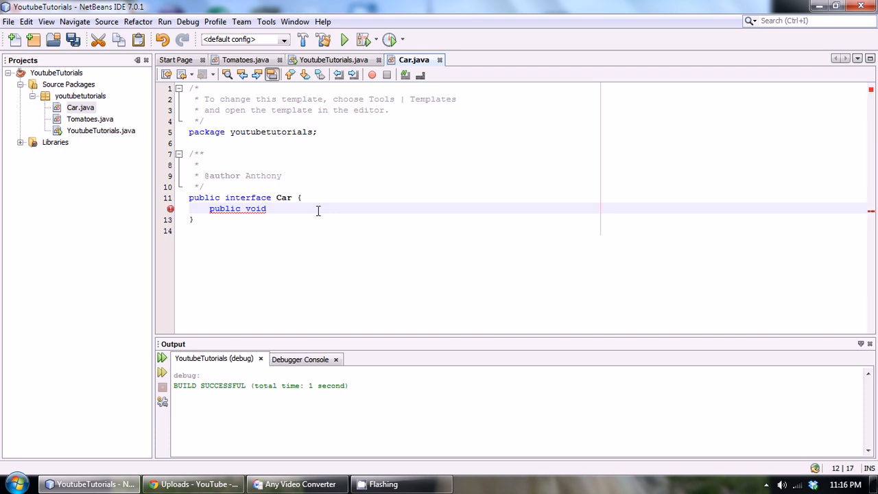
pyautogui.write('t')
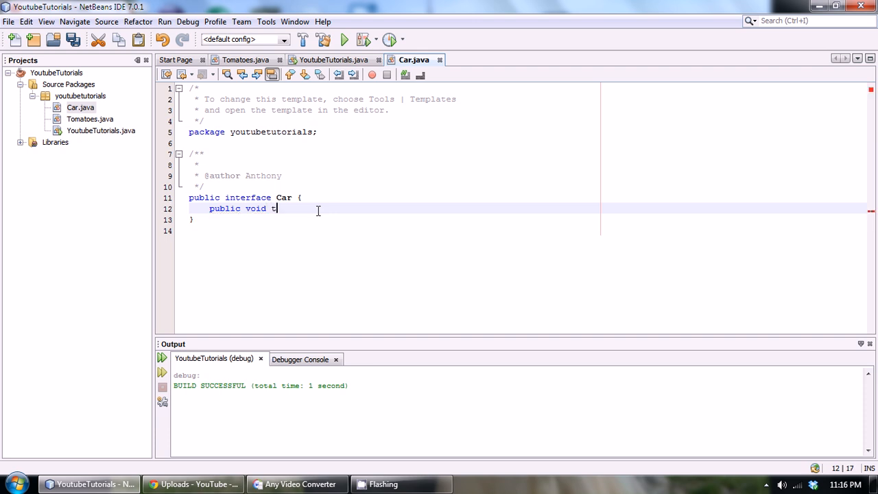
pyautogui.write('opSpeed')
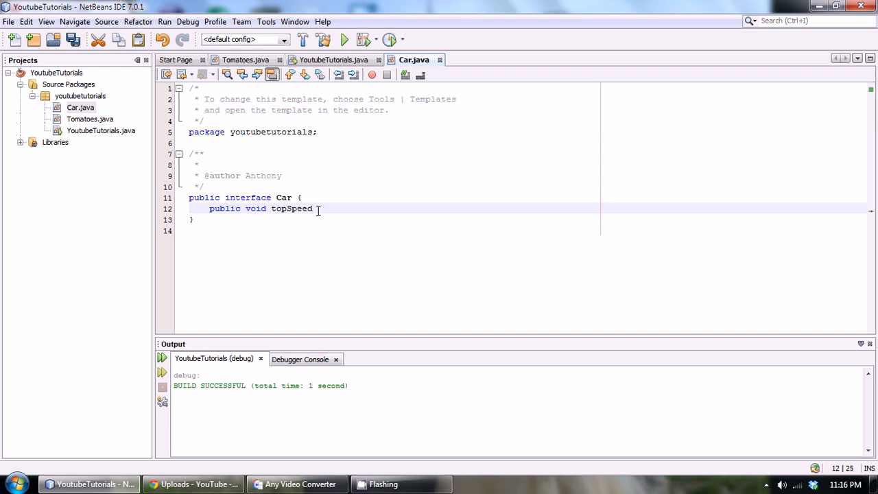
pyautogui.write('()')
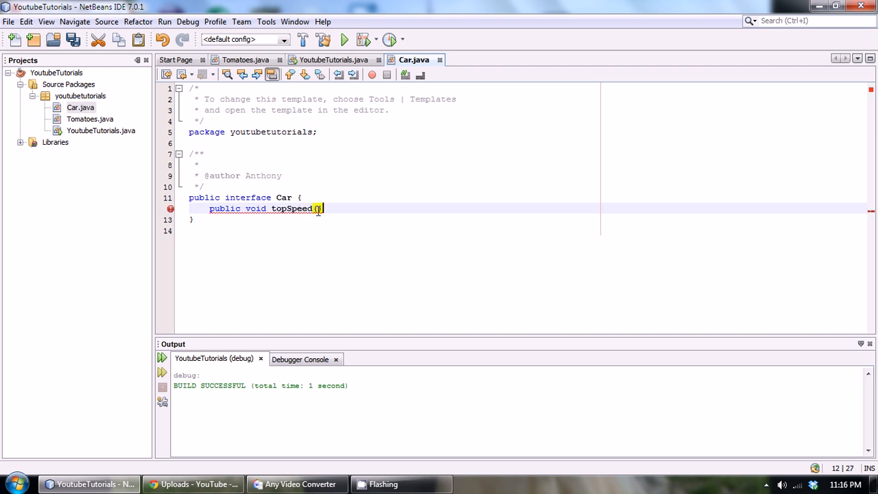
pyautogui.write('{}')
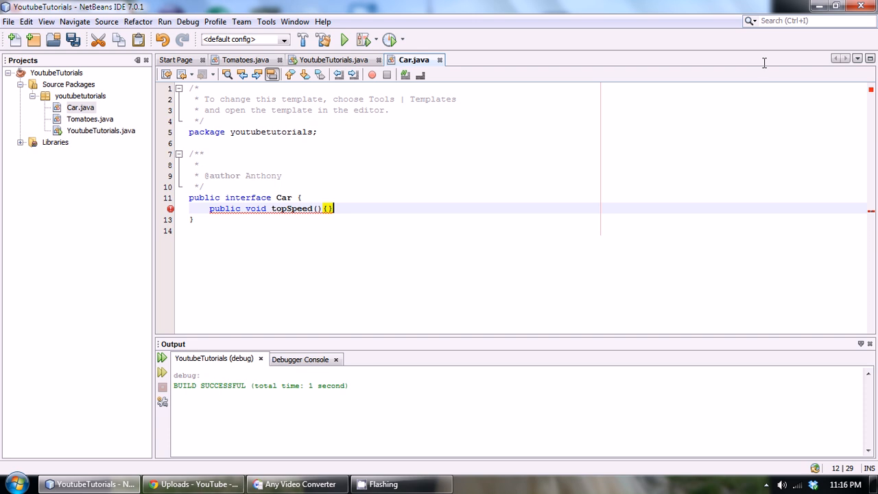
pyautogui.press('BackSpace')
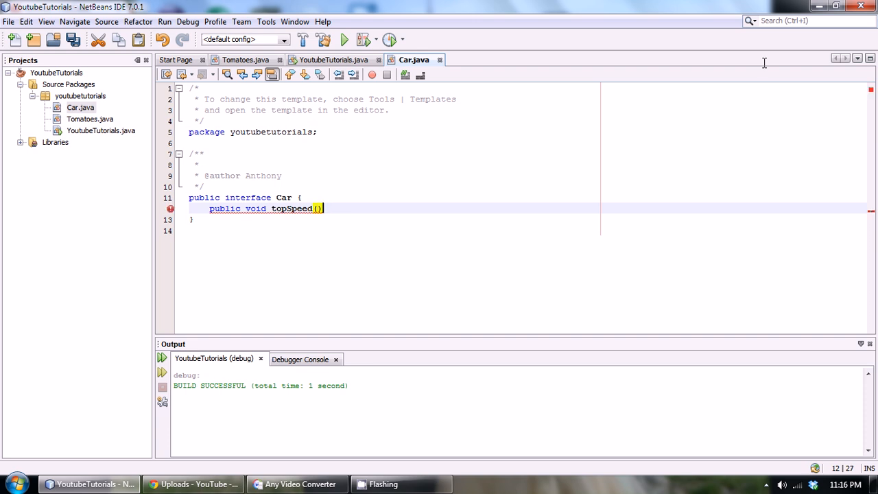
pyautogui.write(';')
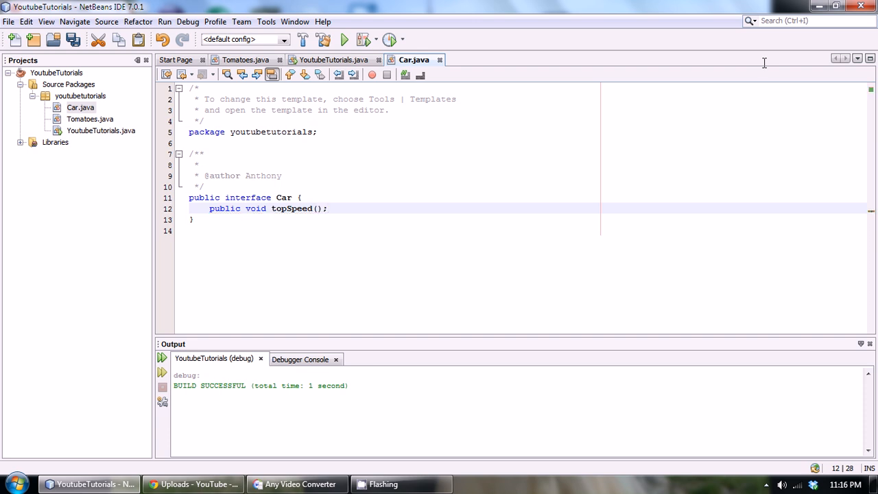
pyautogui.click(328, 209)
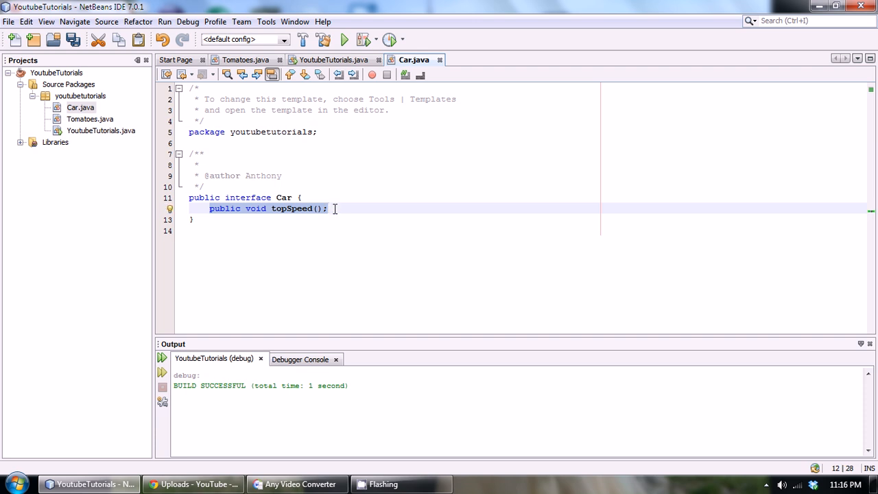
pyautogui.moveTo(294, 216)
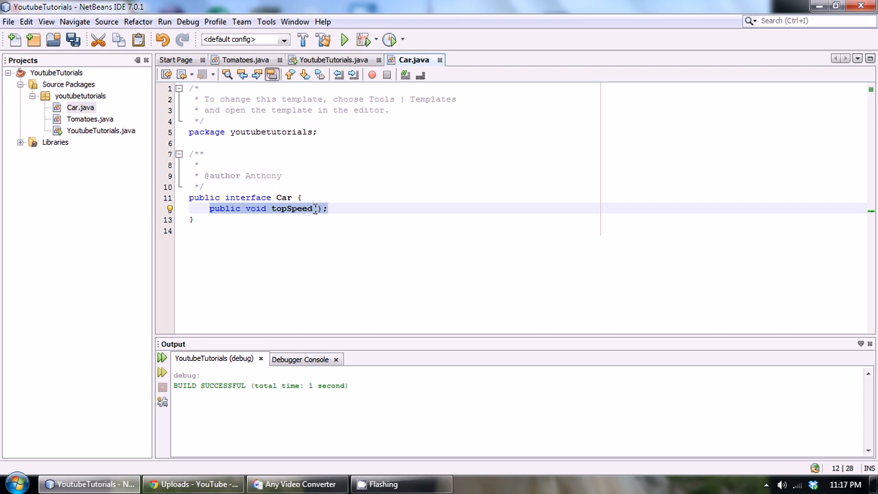
pyautogui.click(345, 208)
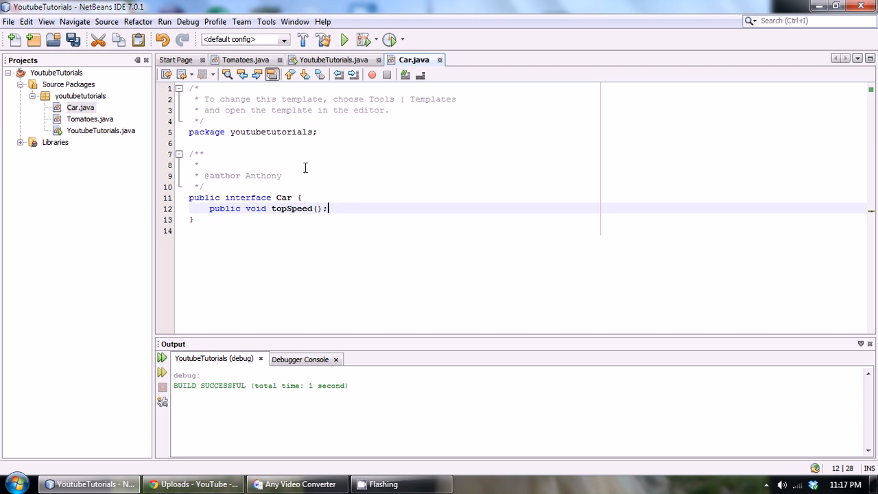
# Glance at YoutubeTutorials, return to Car and begin a second public void declaration
pyautogui.click(334, 61)
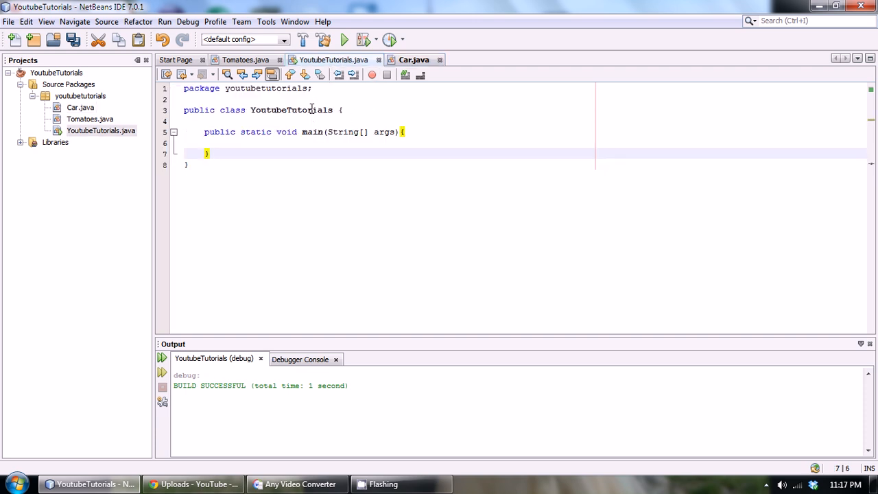
pyautogui.click(414, 61)
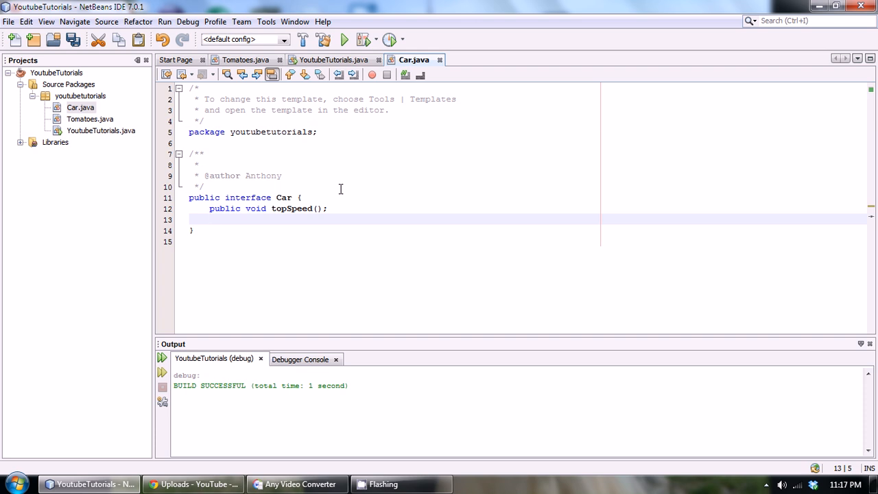
pyautogui.write('public void')
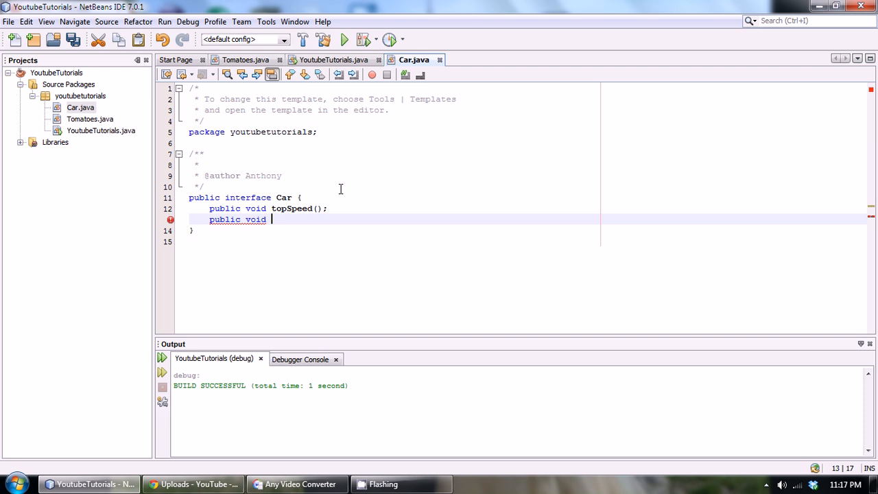
# Complete the second declaration as public void color(); and switch to YoutubeTutorials
pyautogui.write('color()')
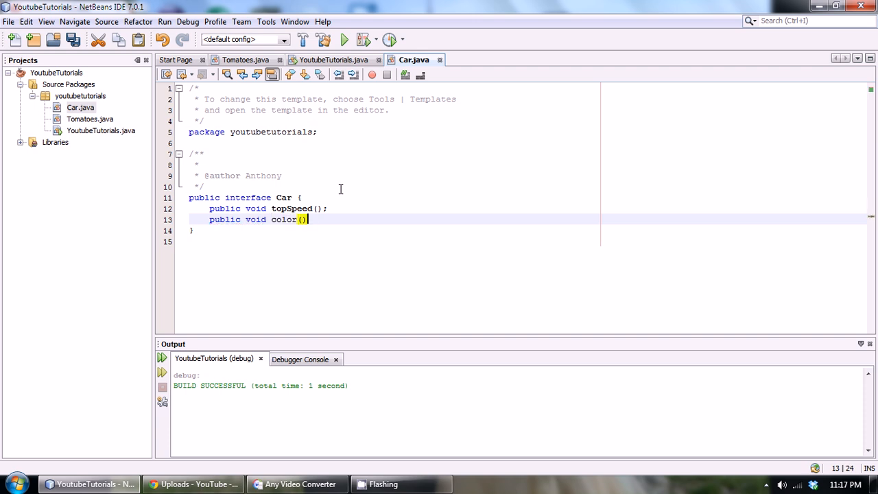
pyautogui.write(';')
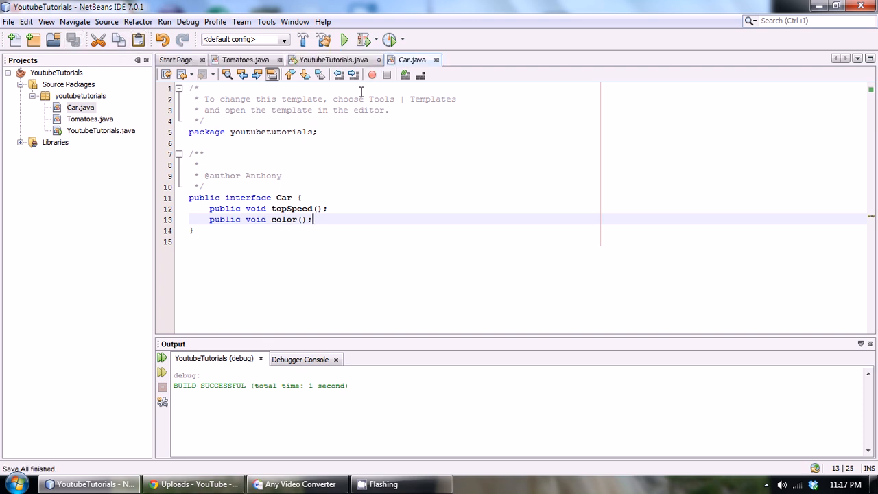
pyautogui.moveTo(288, 183)
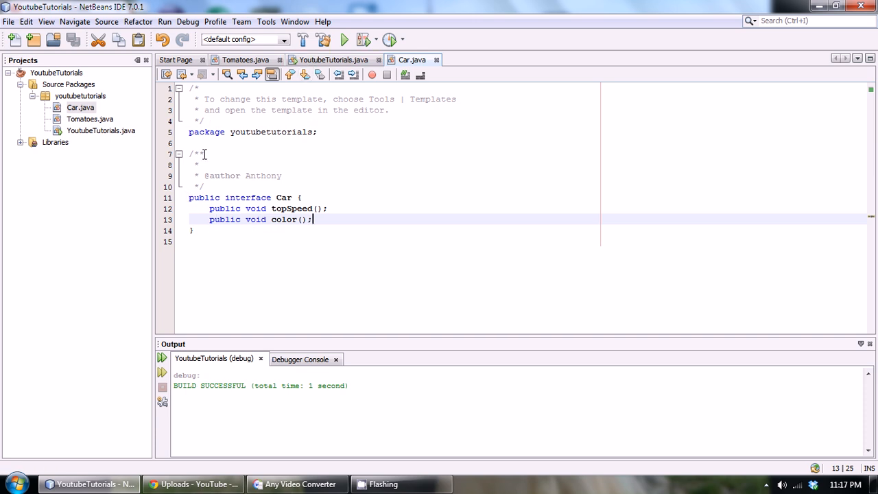
pyautogui.click(333, 60)
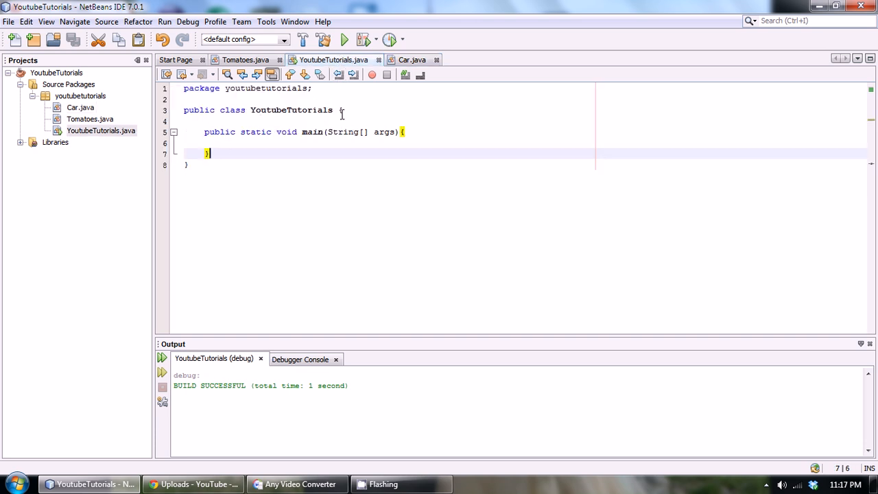
pyautogui.click(411, 60)
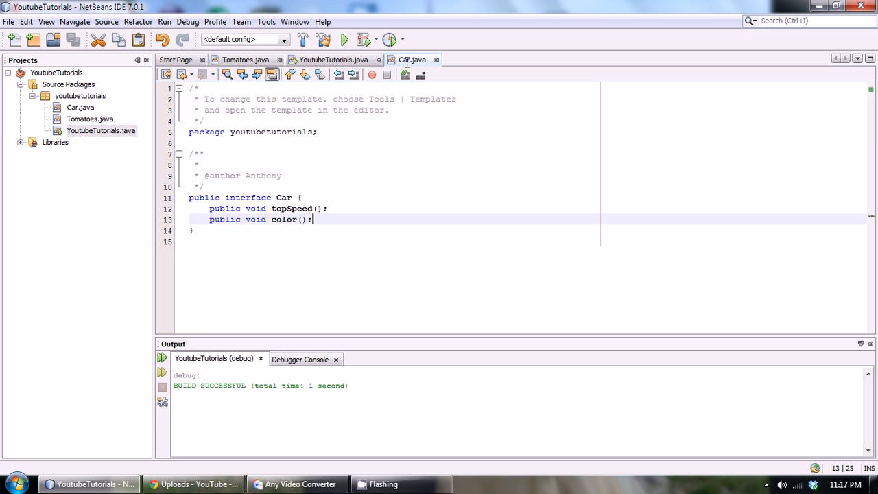
pyautogui.moveTo(209, 208); pyautogui.dragTo(313, 220)
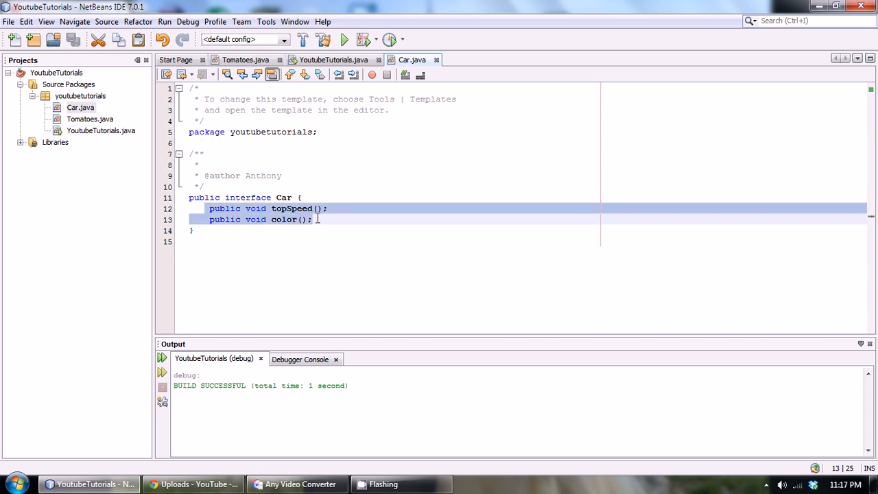
pyautogui.click(333, 61)
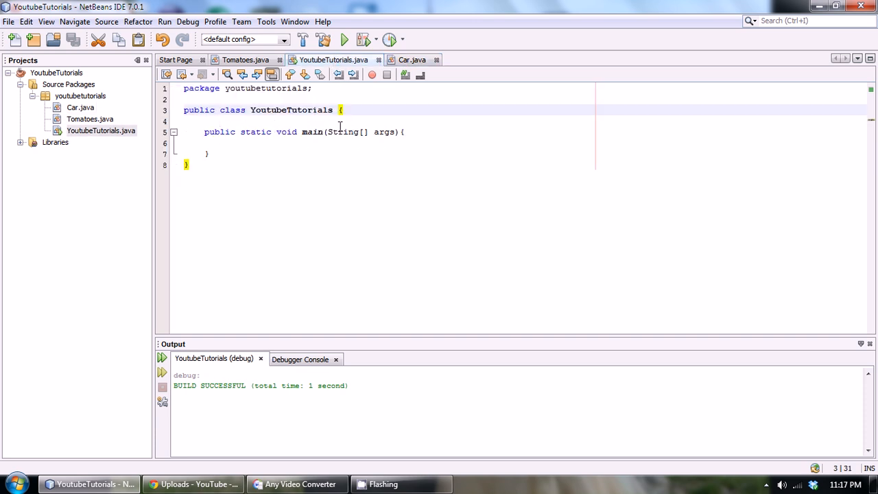
pyautogui.click(412, 60)
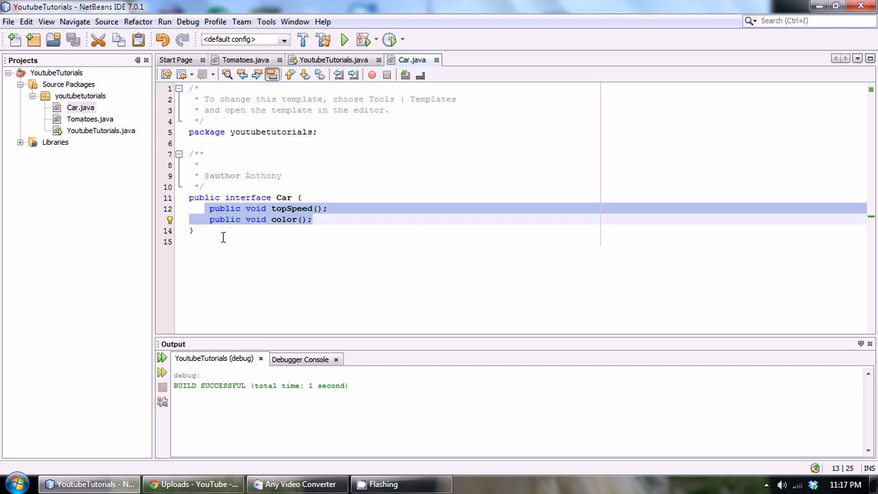
pyautogui.click(194, 230)
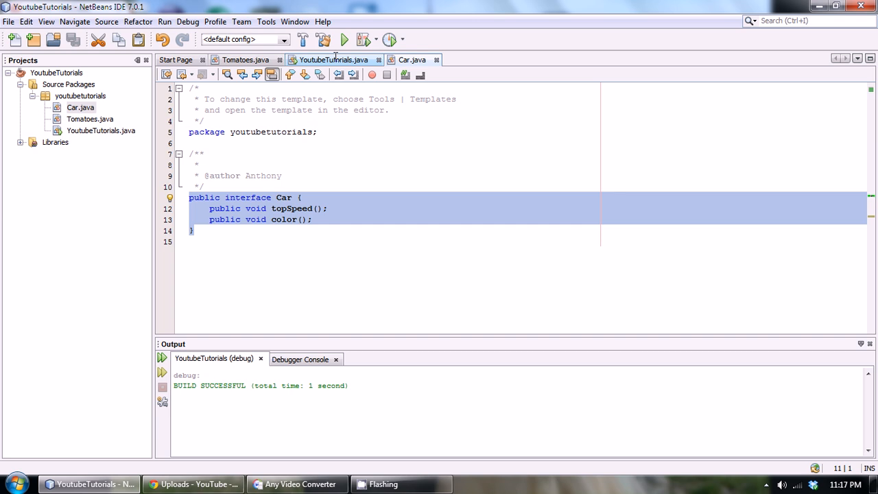
pyautogui.click(335, 60)
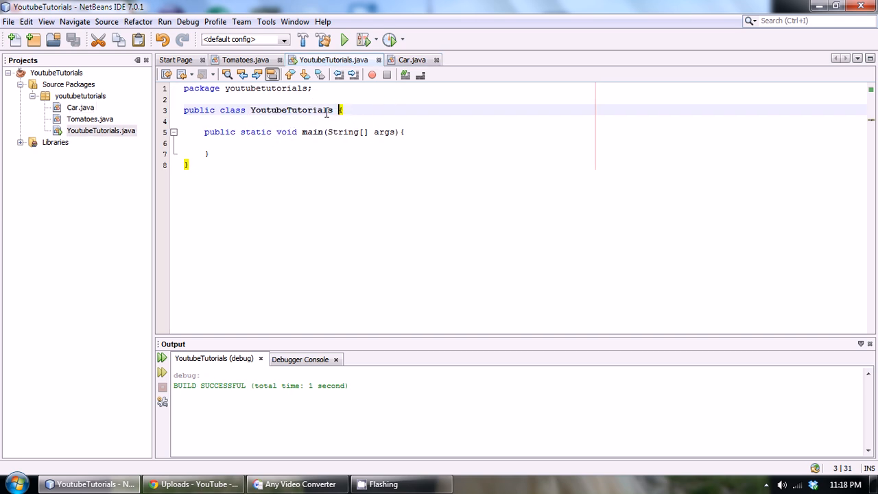
pyautogui.moveTo(506, 100)
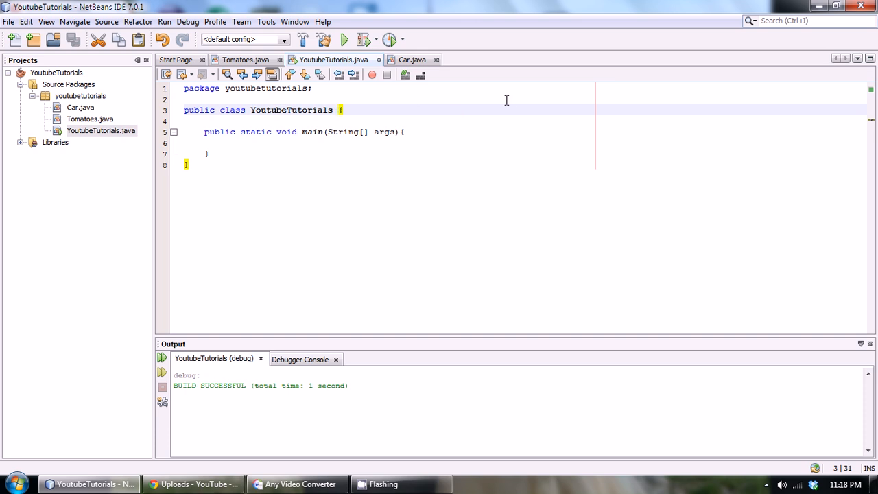
# Add implements Car to the YoutubeTutorials class declaration
pyautogui.write('implements')
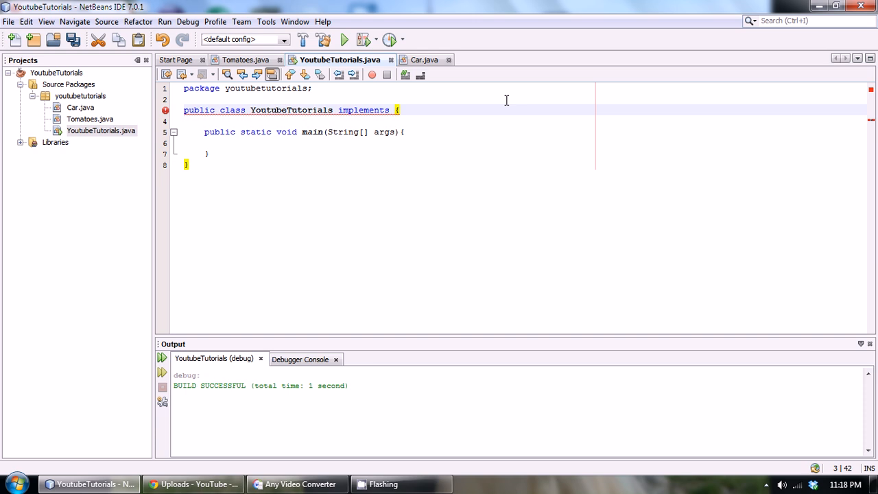
pyautogui.click(424, 60)
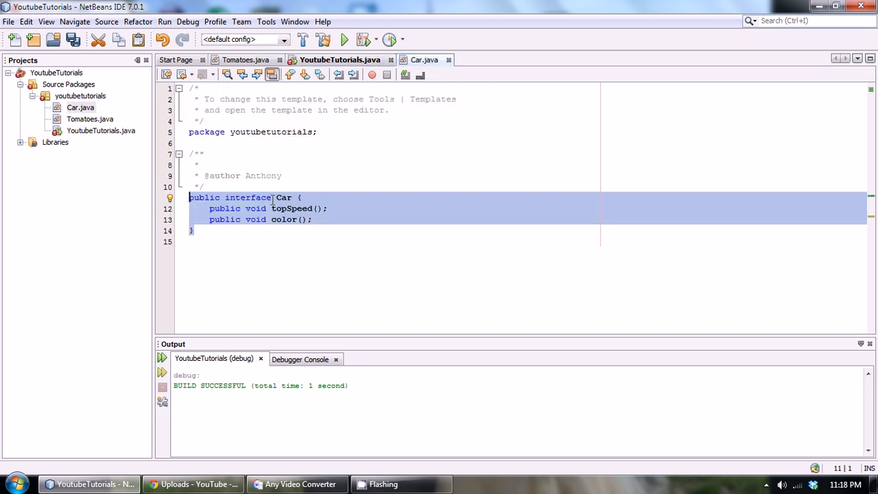
pyautogui.click(340, 60)
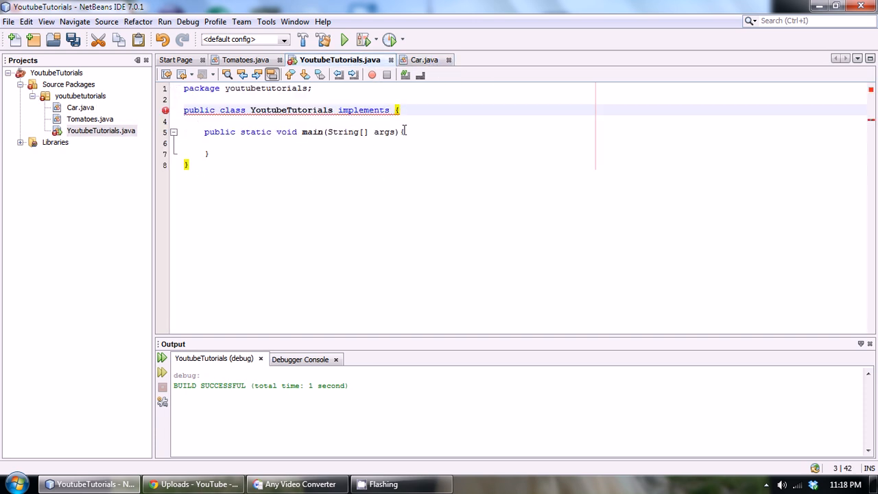
pyautogui.write('Car')
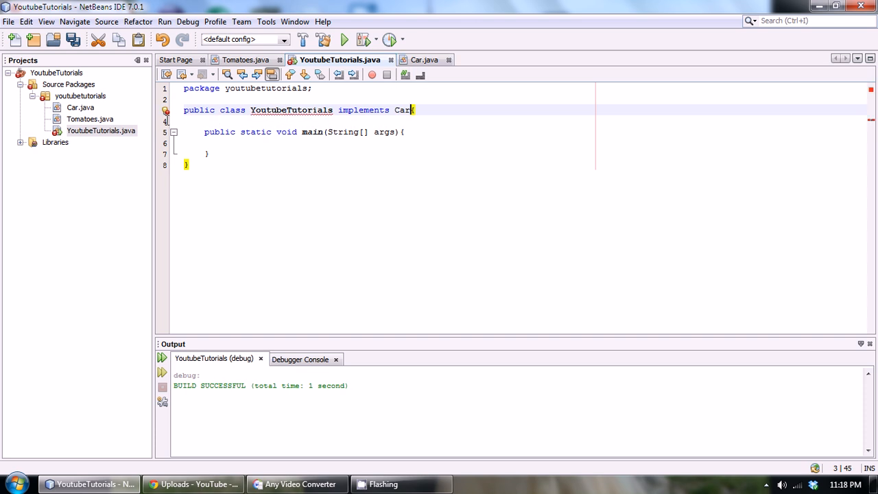
pyautogui.moveTo(164, 121)
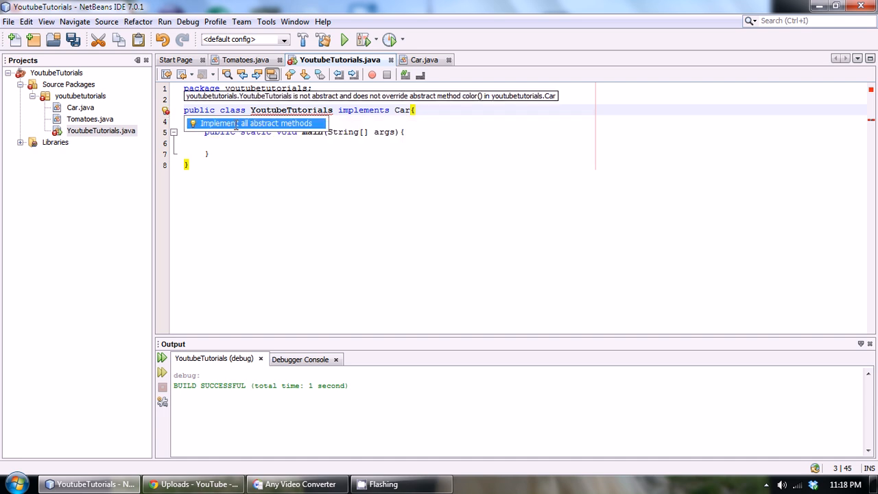
pyautogui.click(255, 123)
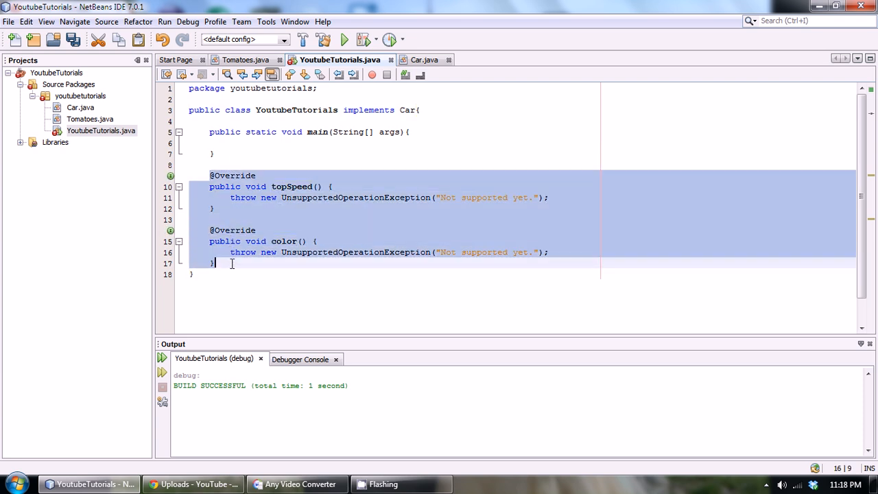
pyautogui.click(424, 60)
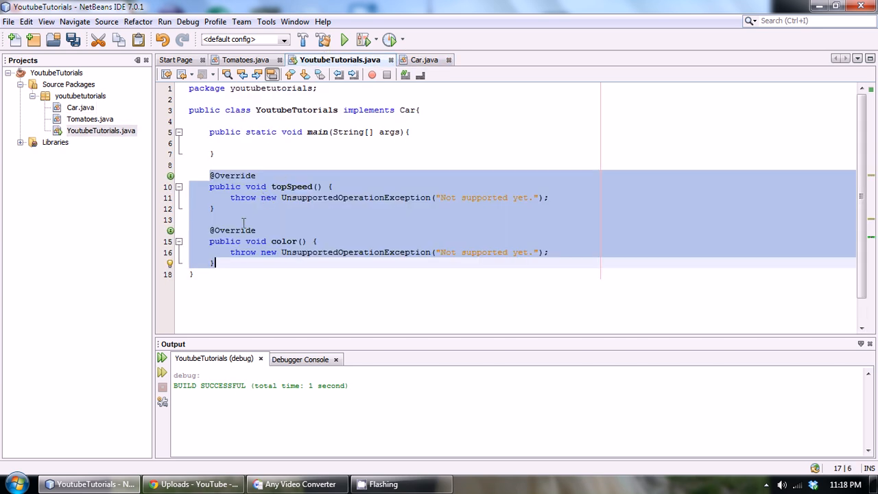
pyautogui.click(266, 220)
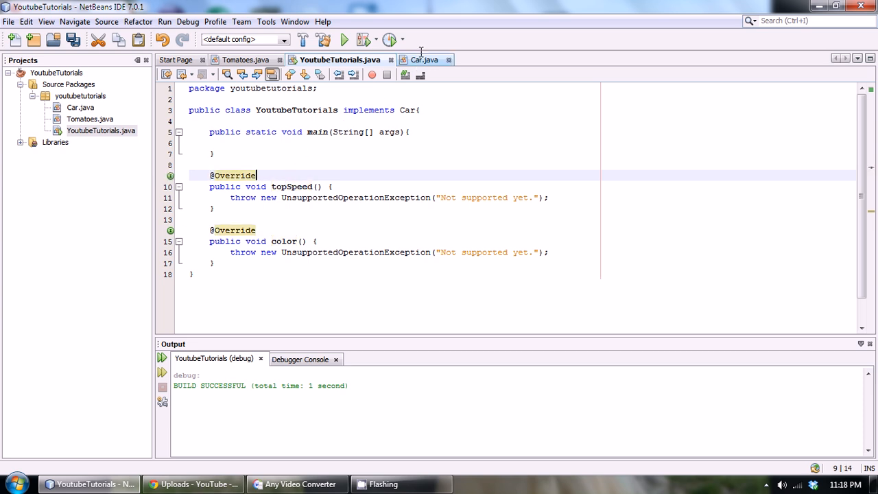
# Delete the UnsupportedOperationException throw lines so topSpeed() and color() have empty bodies
pyautogui.click(424, 60)
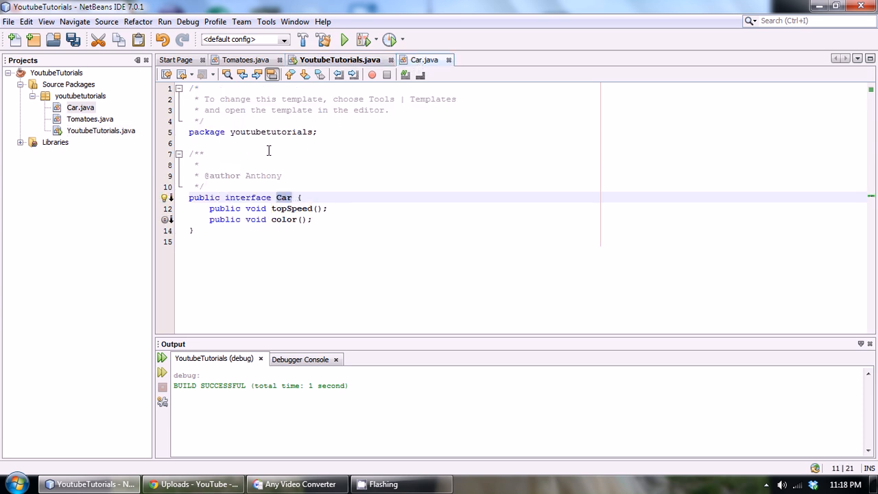
pyautogui.click(340, 60)
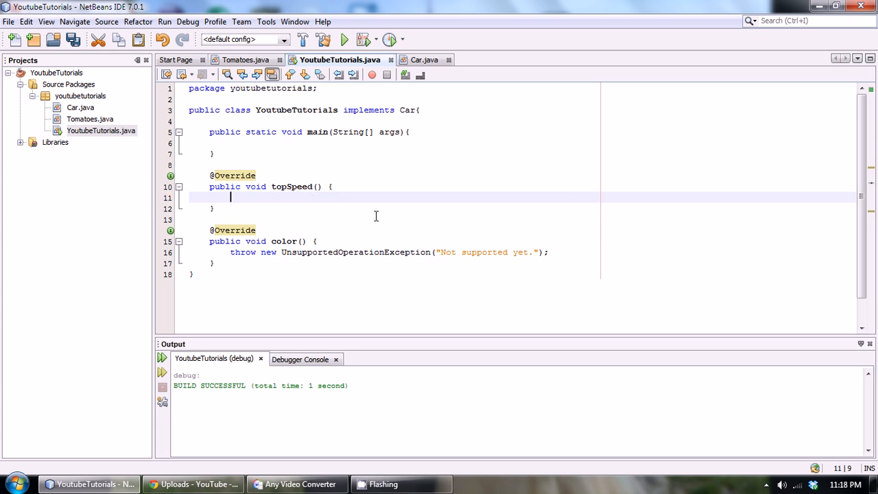
pyautogui.click(230, 253)
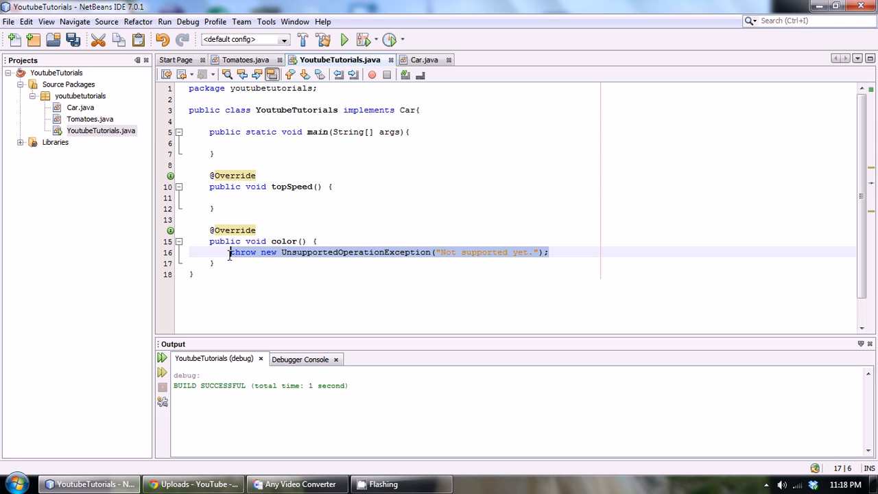
pyautogui.press('Delete')
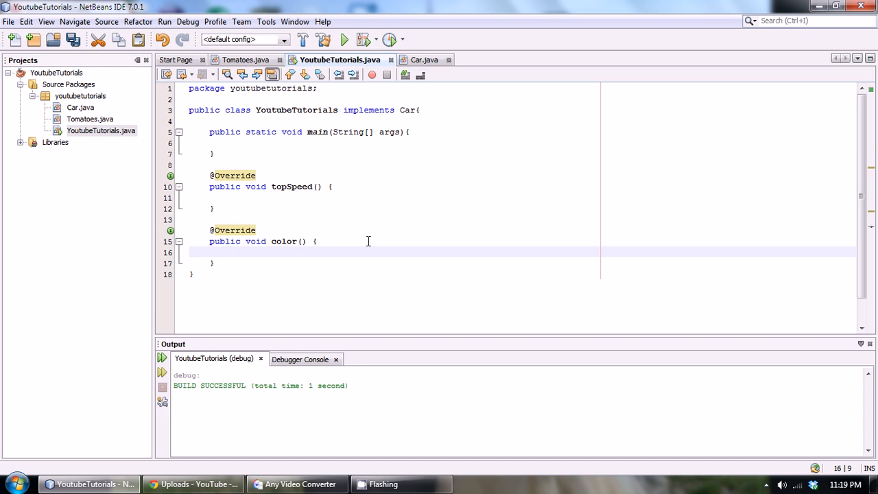
pyautogui.moveTo(376, 244)
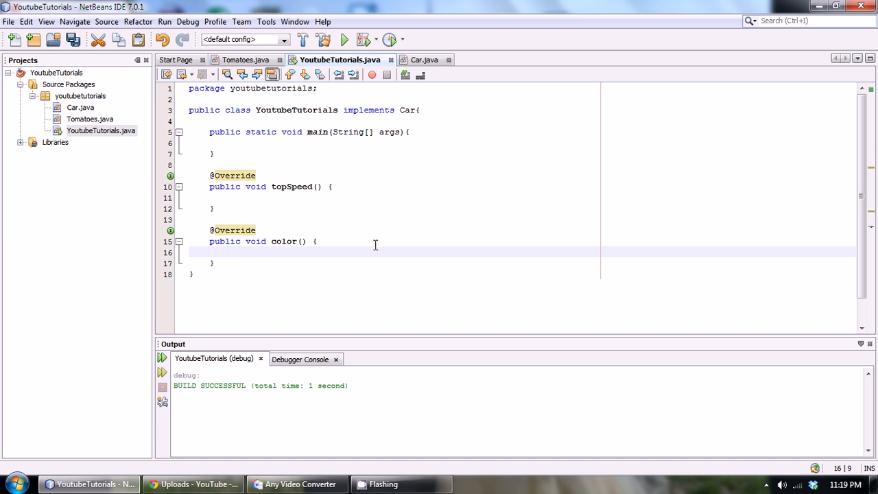